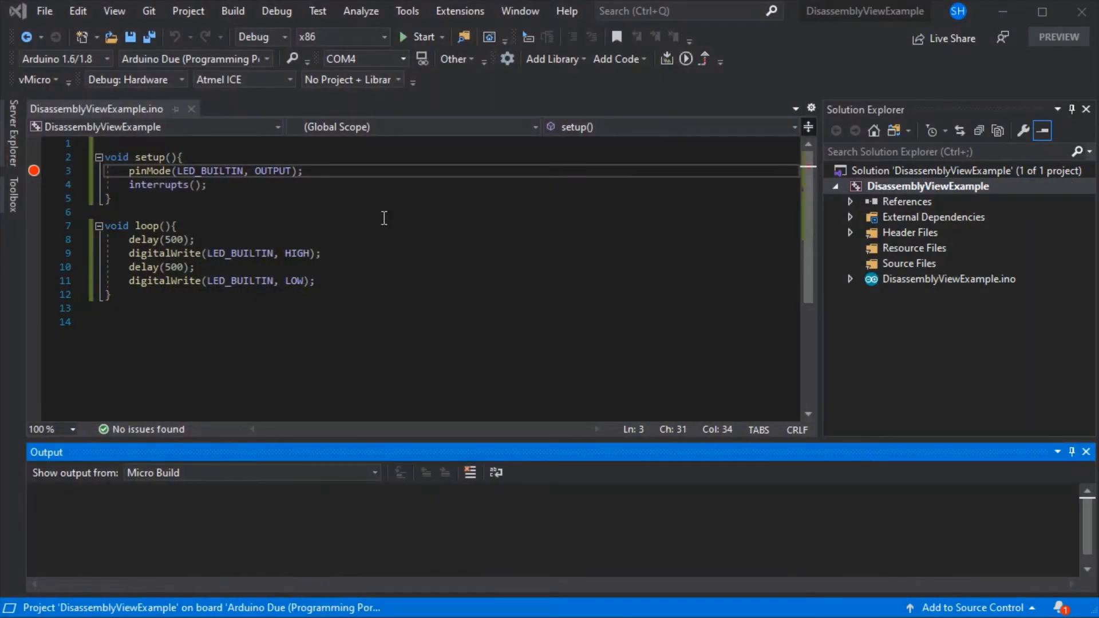
mouse_move(147, 171)
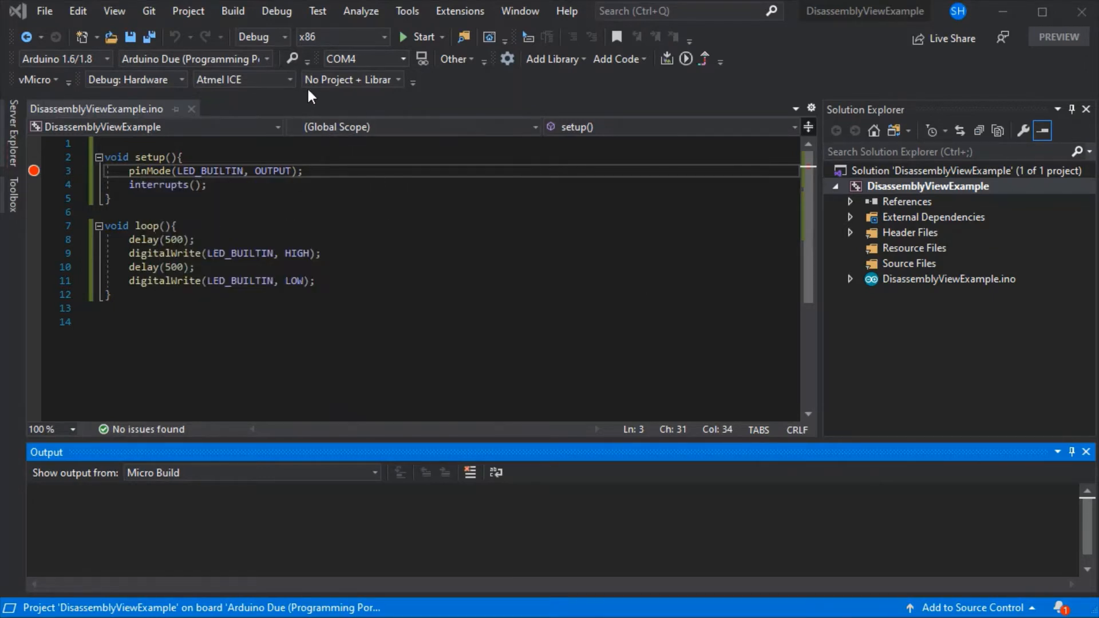
- Start debugging to build, upload and launch the hardware debugger with a Disassembly window
click(276, 10)
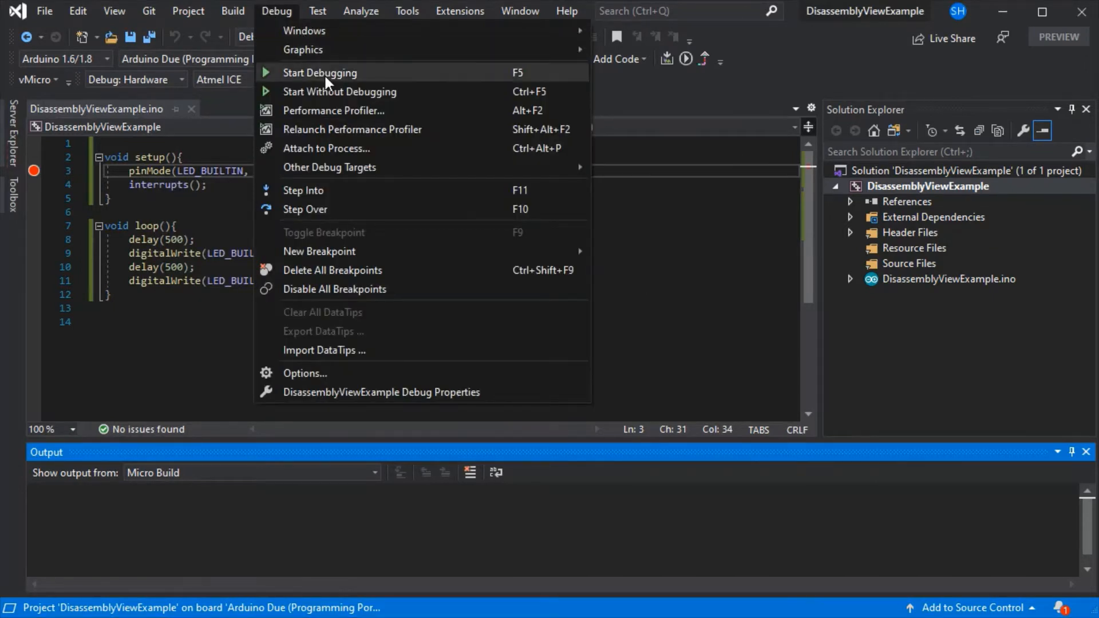
click(320, 72)
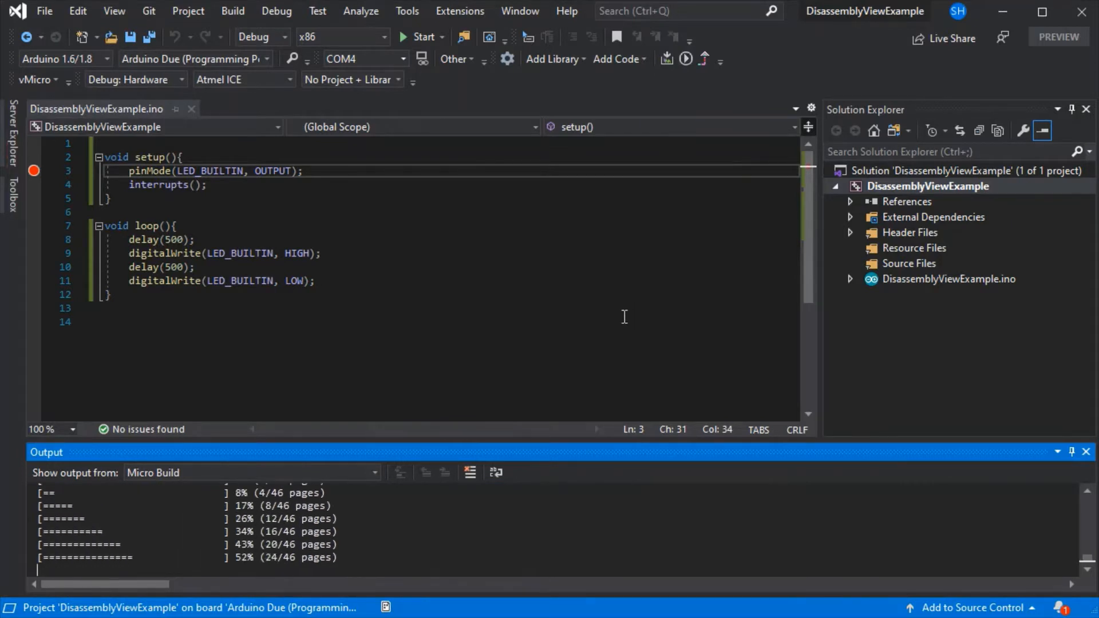
click(403, 36)
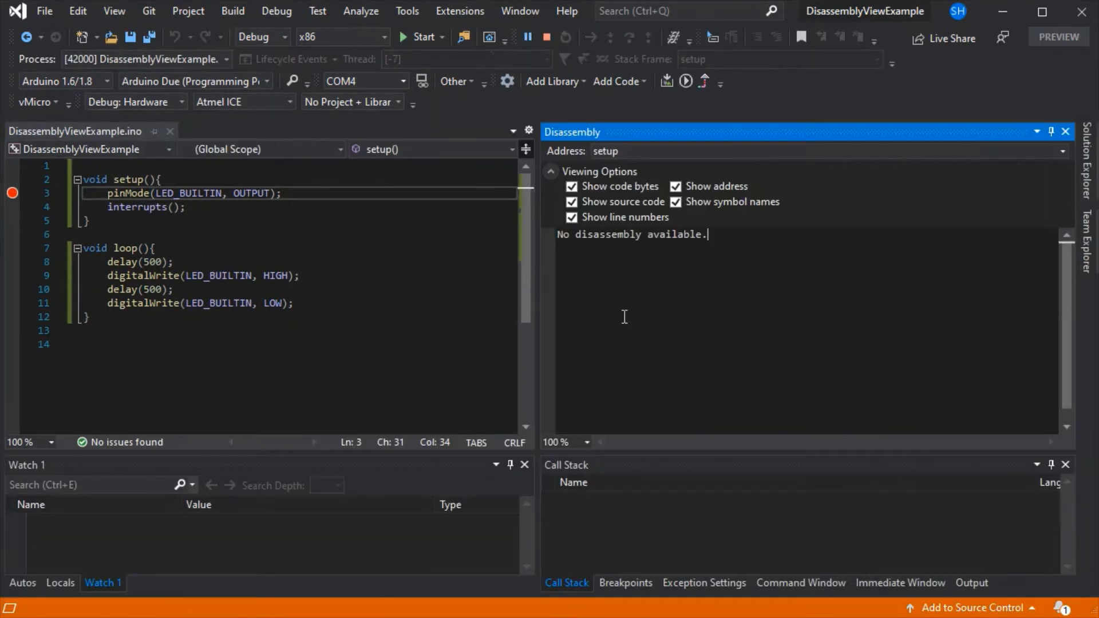
- Turn off Show code bytes and Show address in the Disassembly viewing options
click(403, 37)
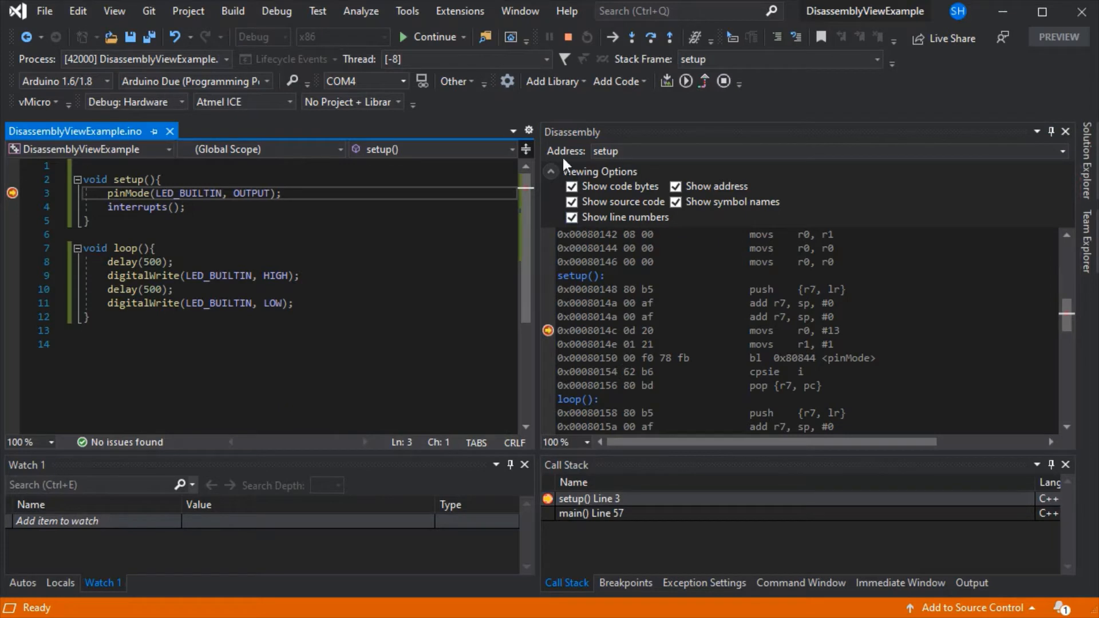
click(551, 171)
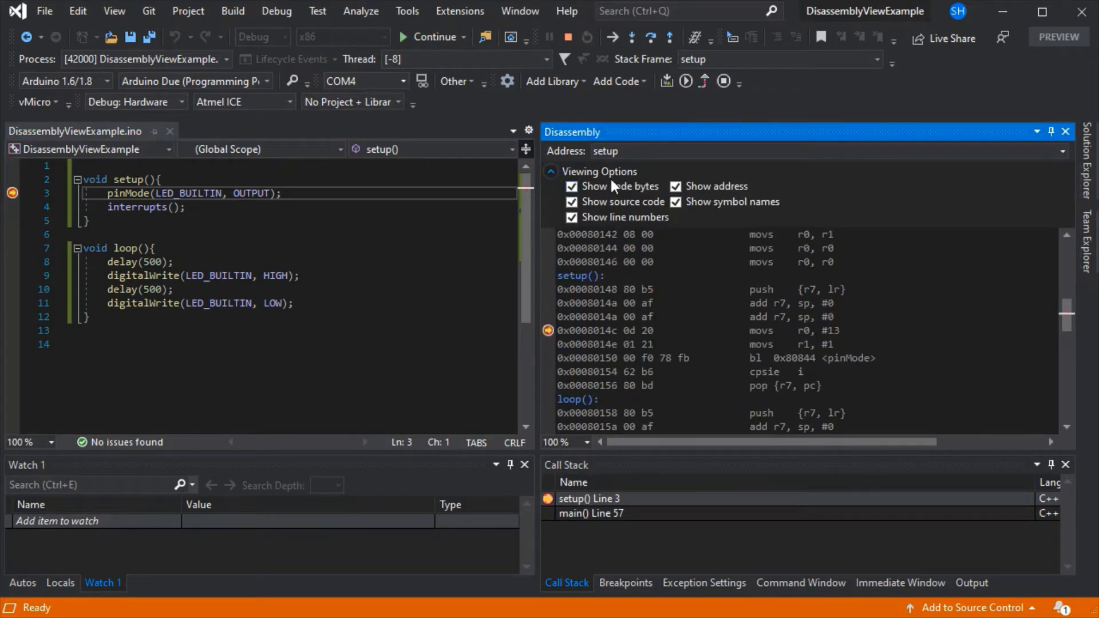
click(573, 187)
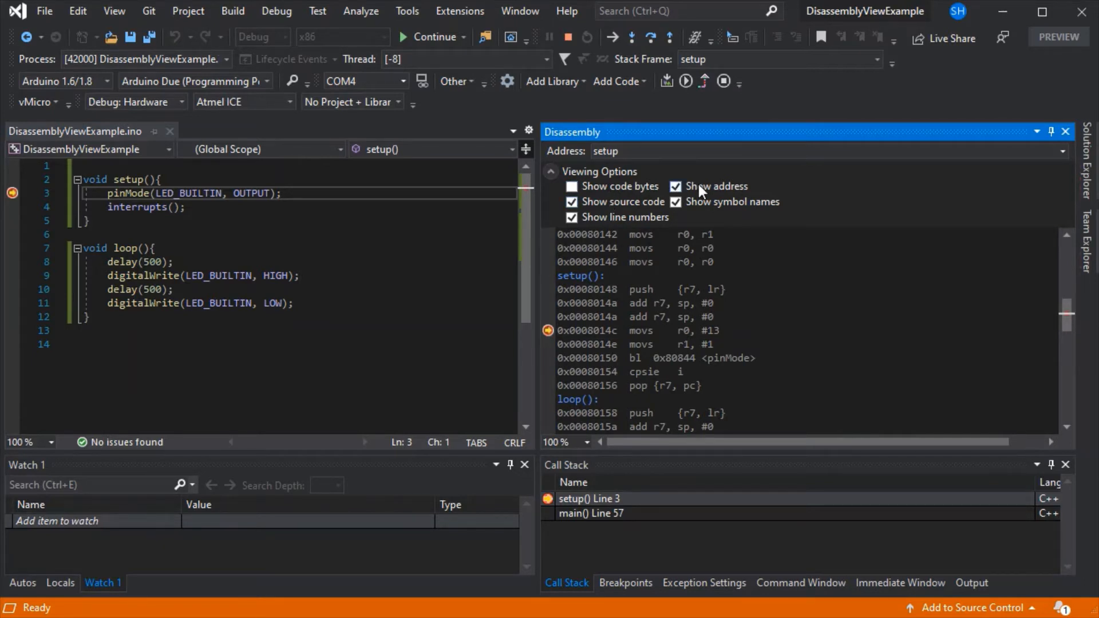
click(676, 186)
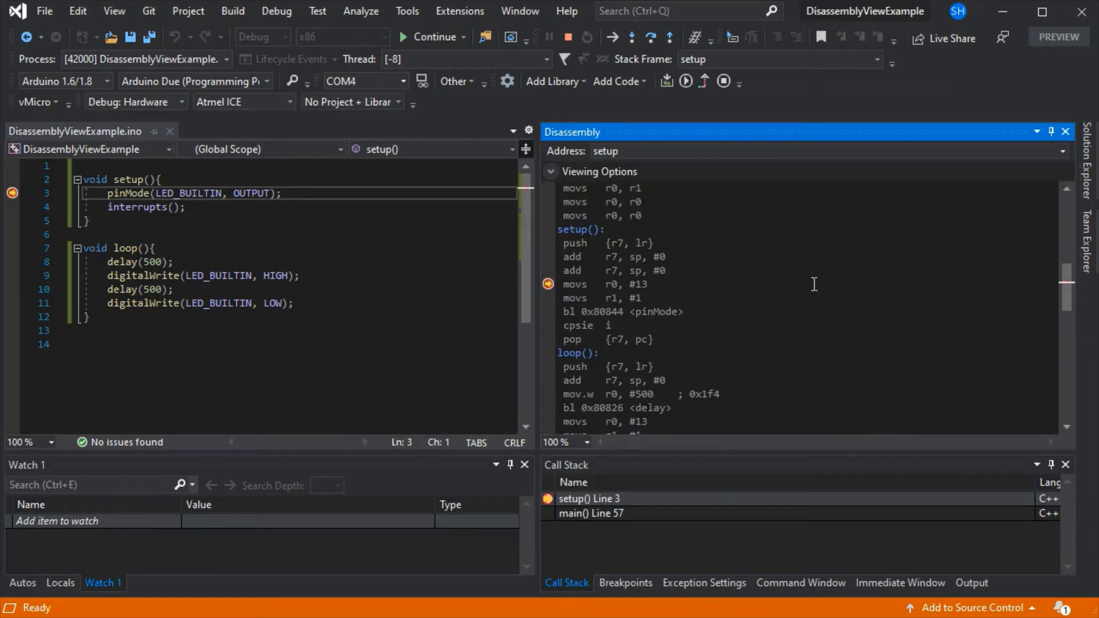
mouse_move(423, 252)
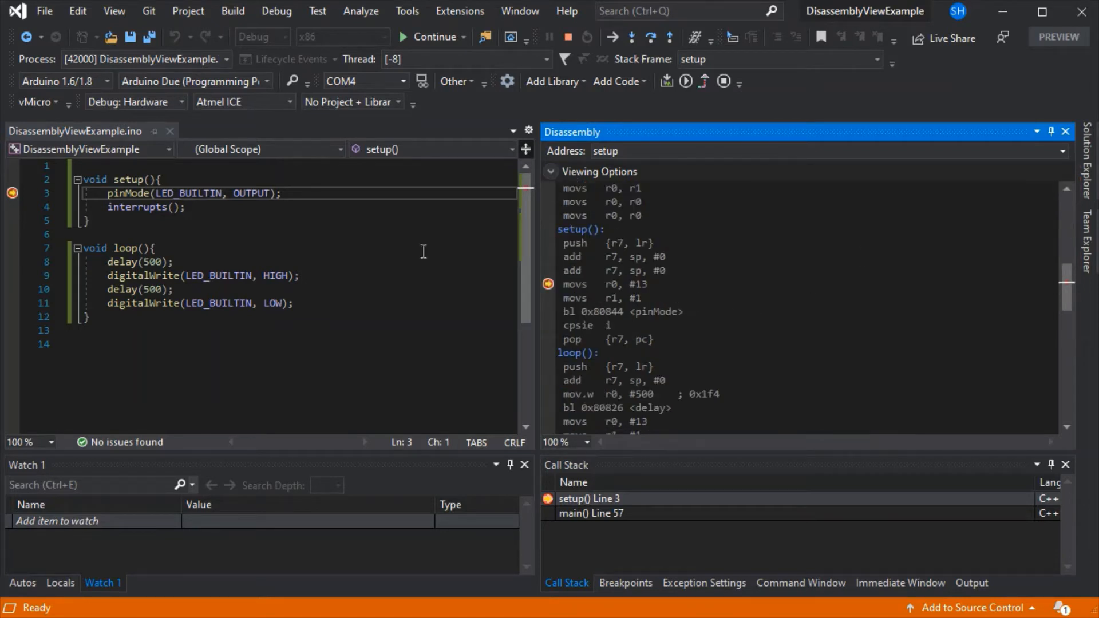
mouse_move(681, 278)
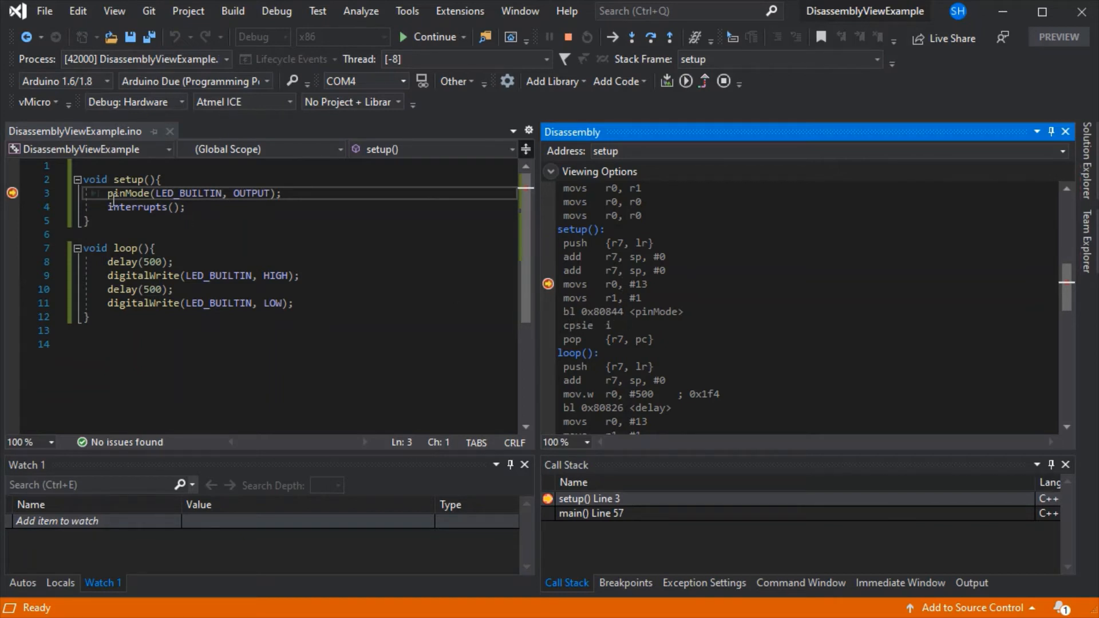
- Look up the interrupts() definition and open __enable_irq in core_cmFunc.h
double_click(138, 206)
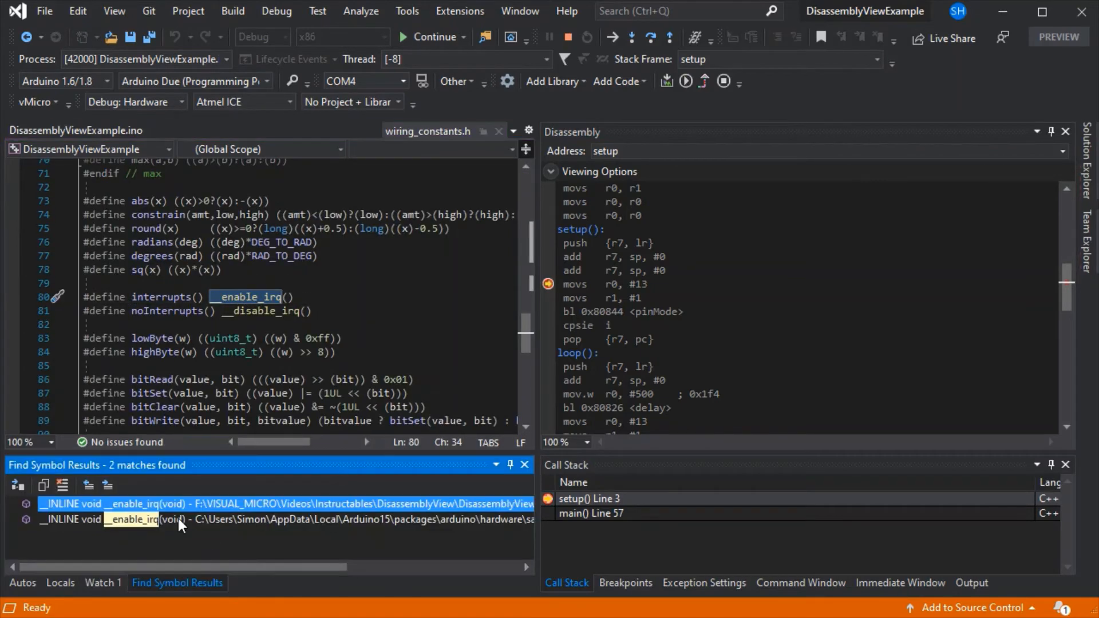
double_click(116, 504)
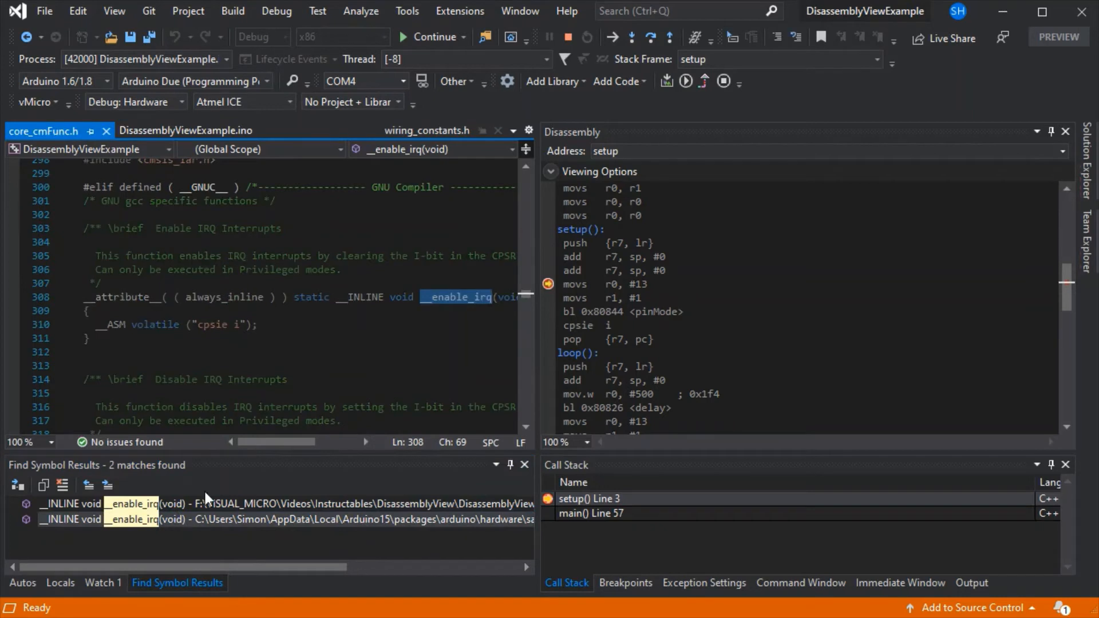
click(103, 583)
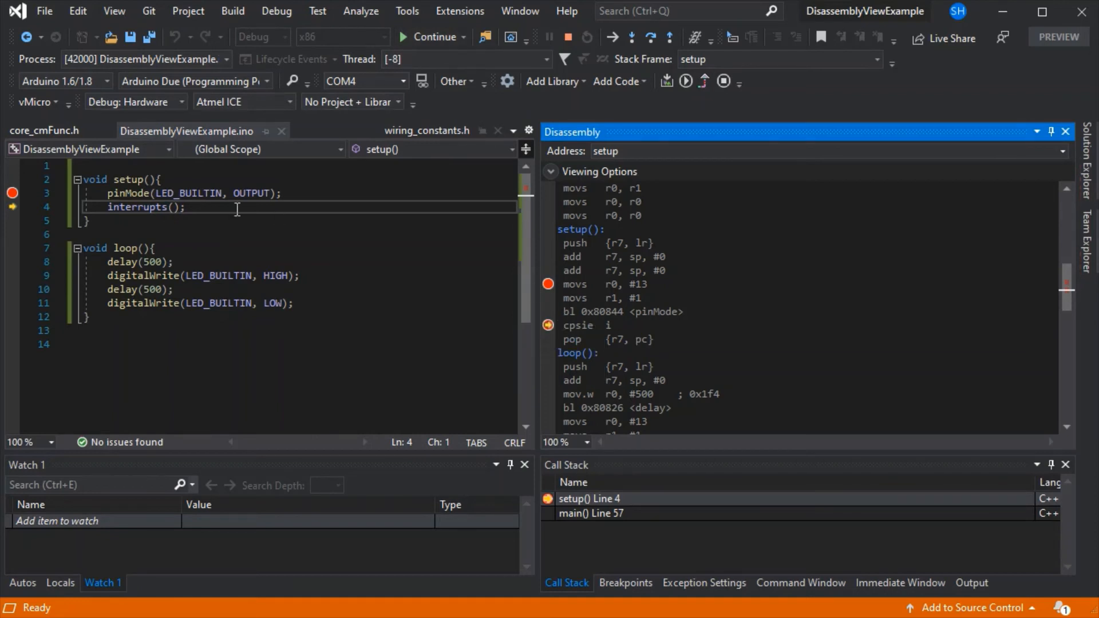
- Set a breakpoint on movs r0, #13, select the Address field and scroll the disassembly
click(771, 151)
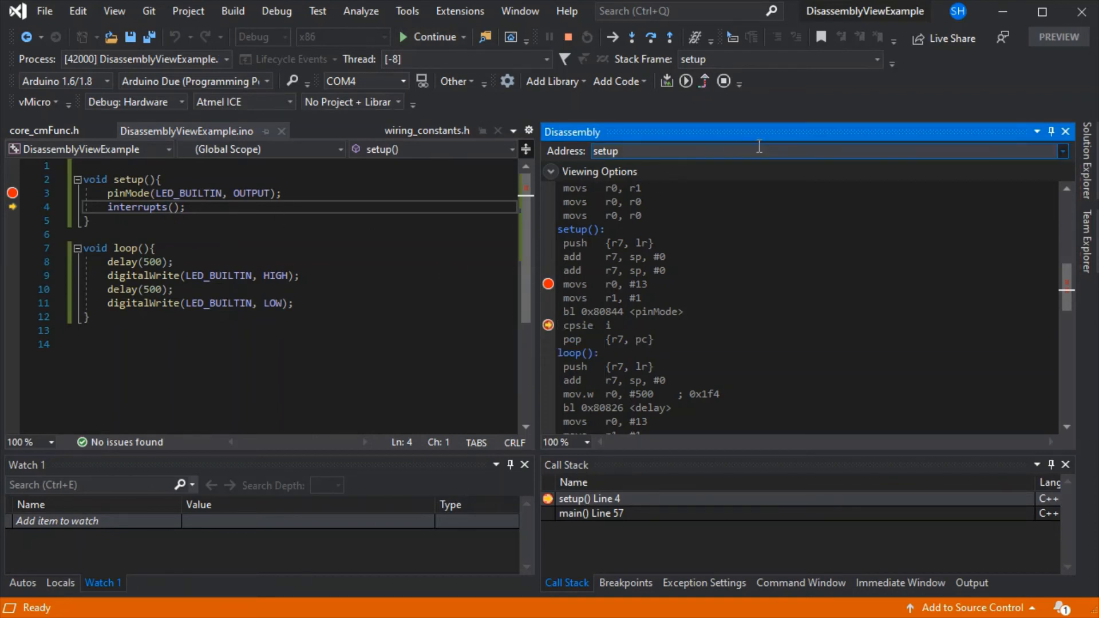
triple_click(605, 151)
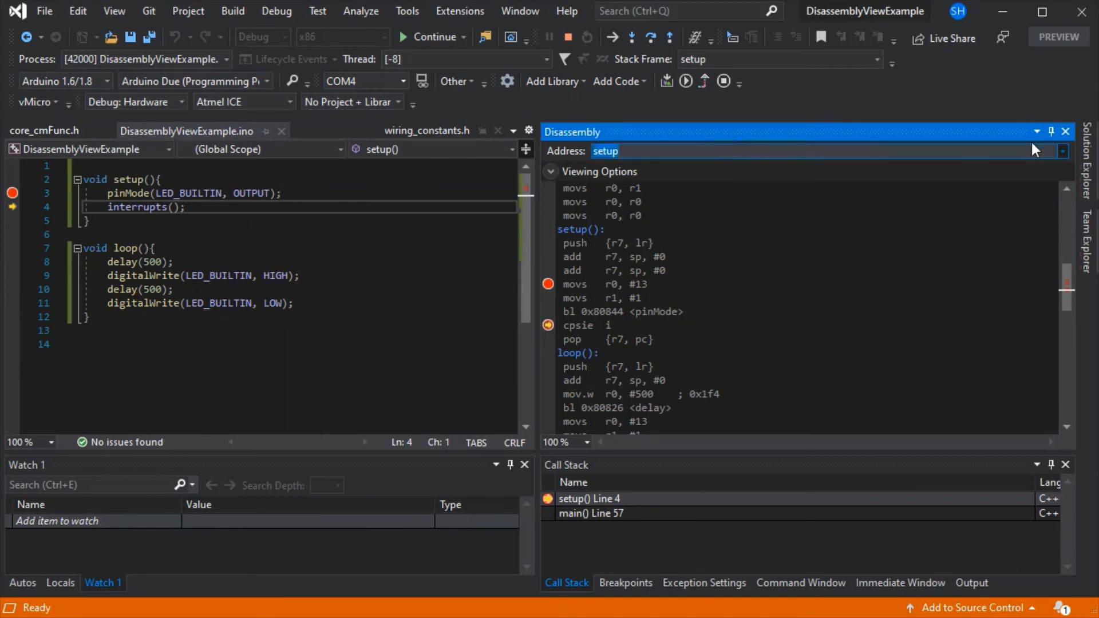
mouse_move(539, 407)
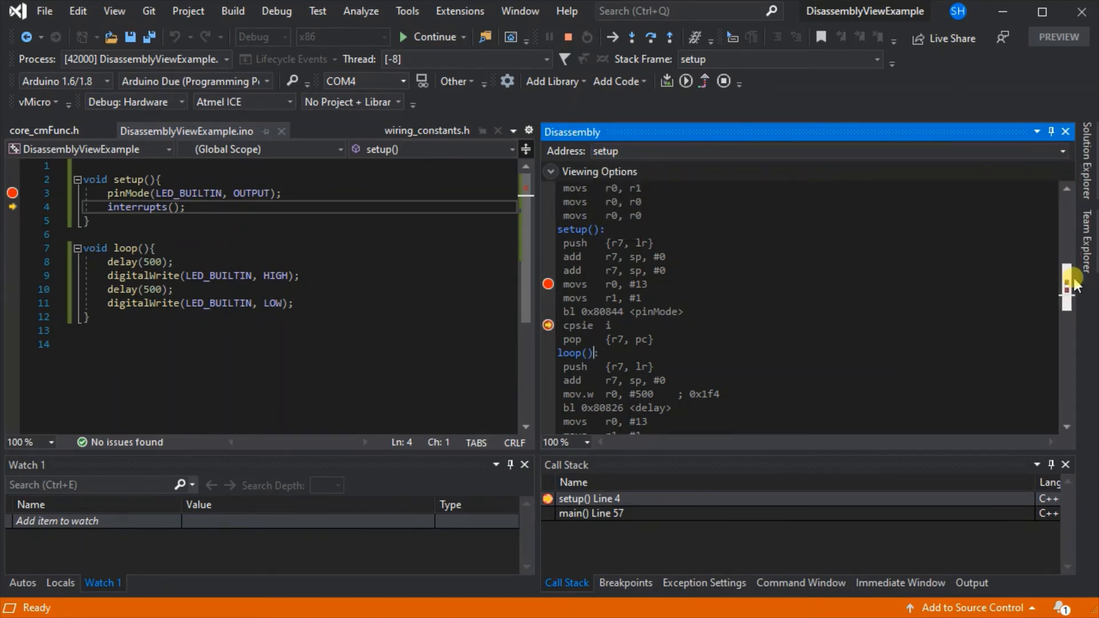
scroll(down, 3)
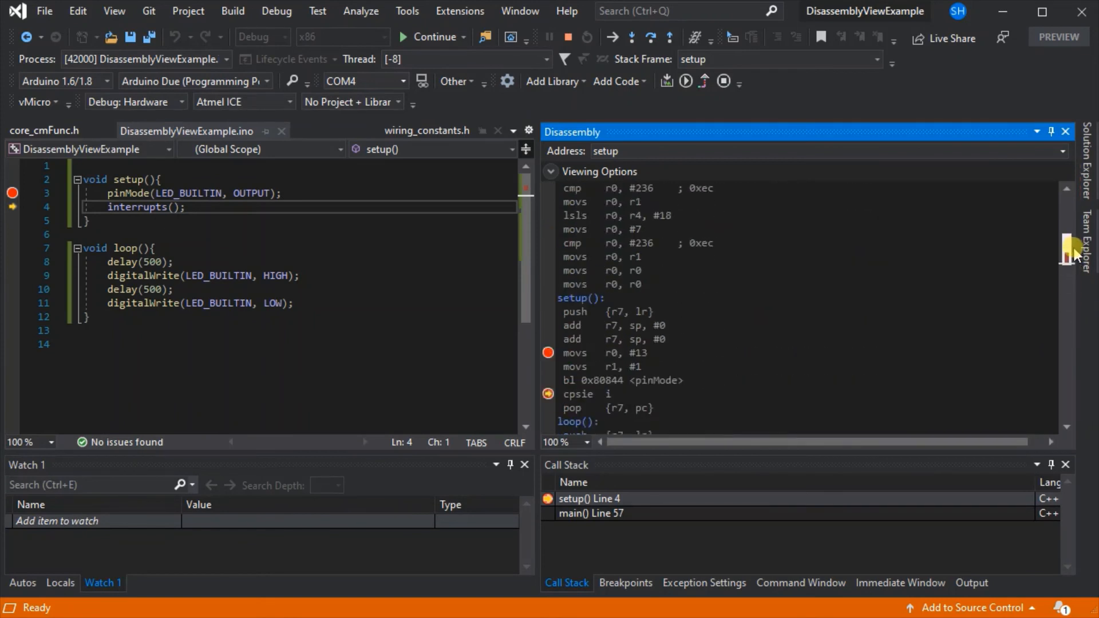
scroll(down, 3)
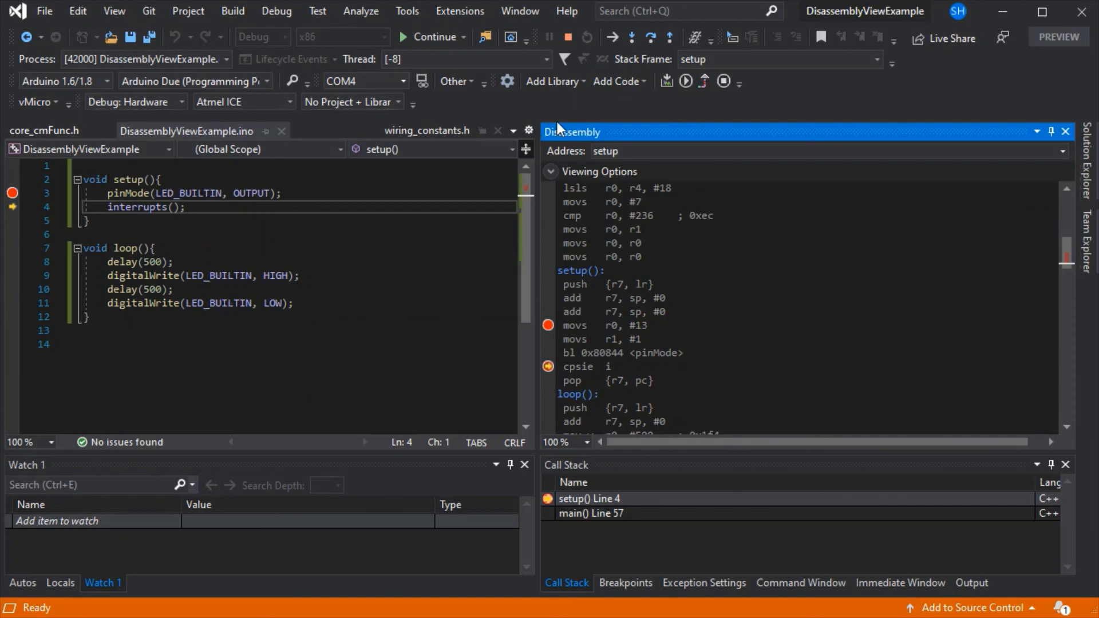
mouse_move(568, 38)
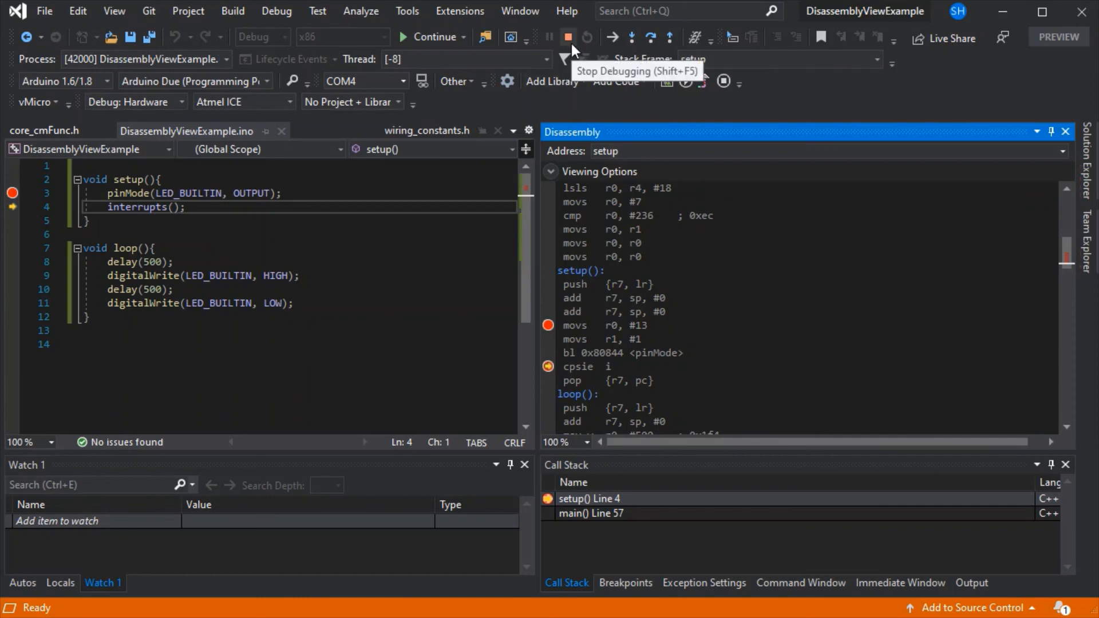